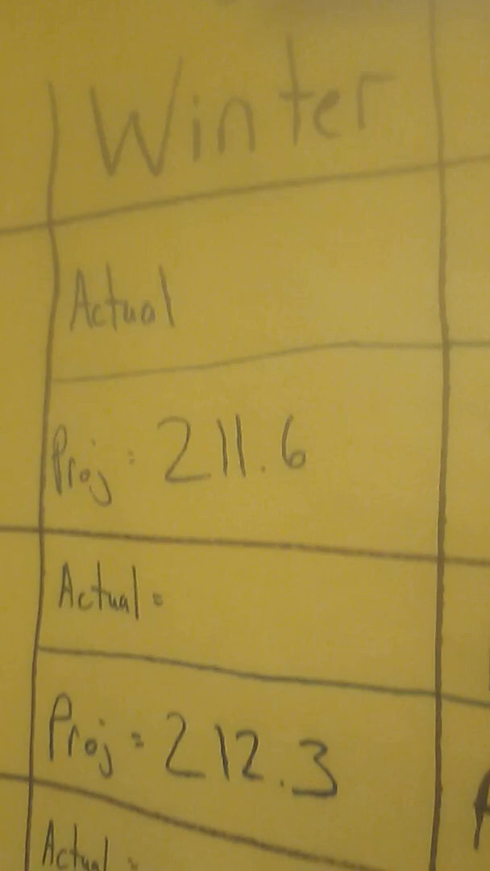
{"action": "scroll", "scroll_direction": "down", "scroll_amount": 3}
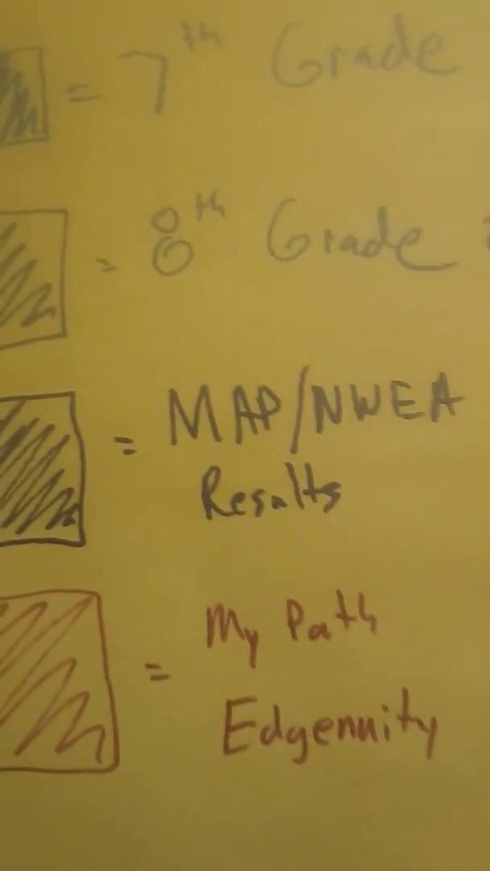
{"action": "scroll", "scroll_direction": "down", "scroll_amount": 3}
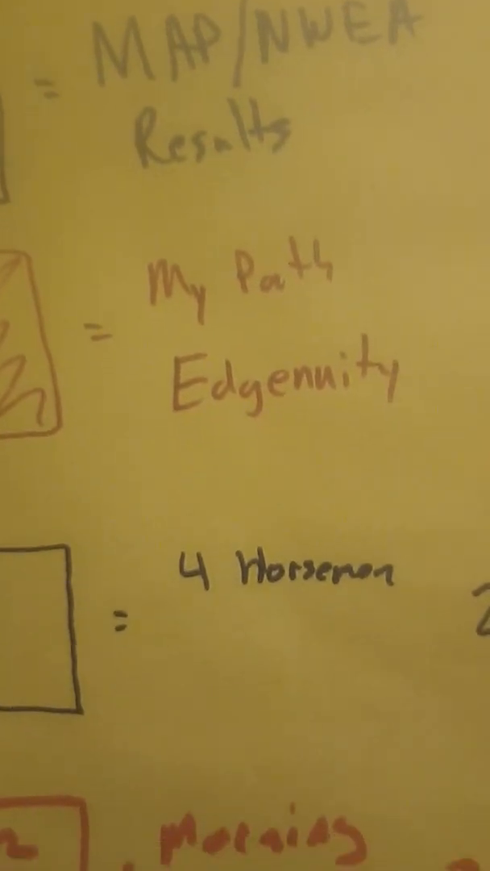
{"action": "scroll", "scroll_direction": "down", "scroll_amount": 3}
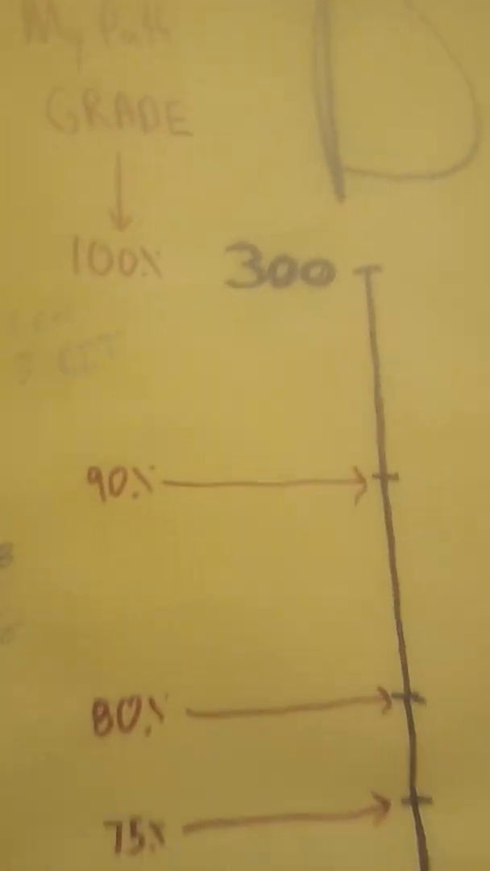
{"action": "scroll", "scroll_direction": "down", "scroll_amount": 3}
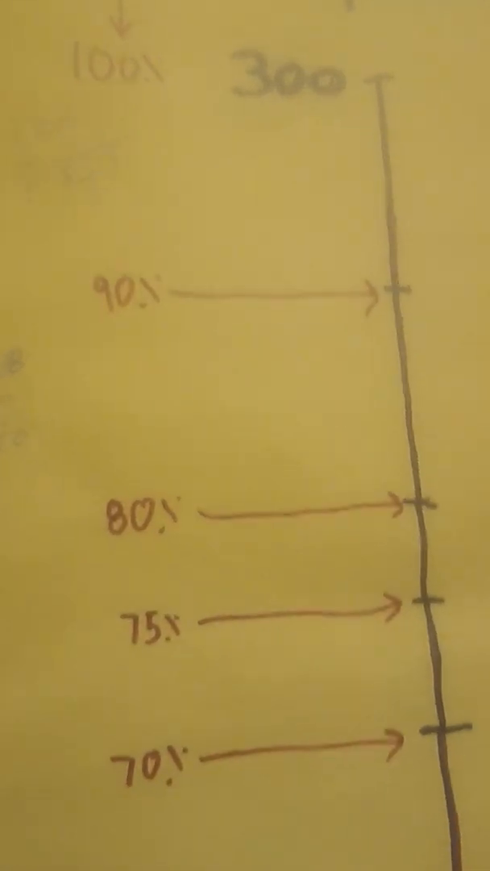